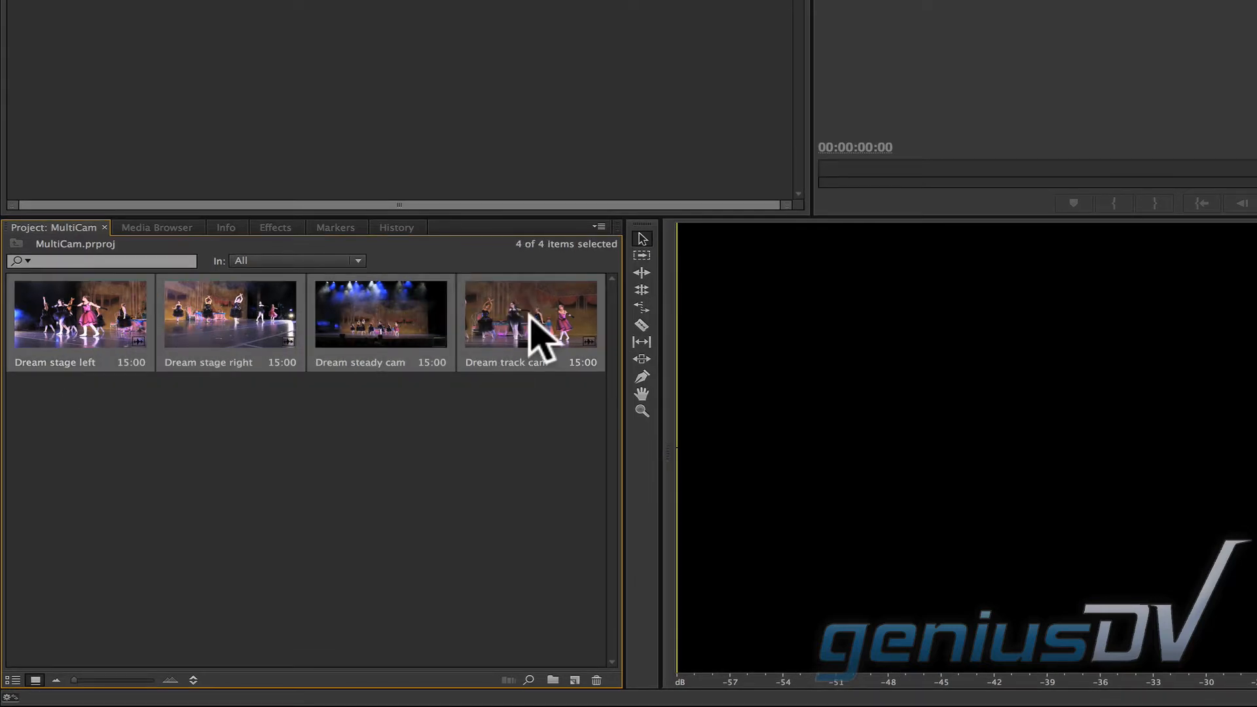
Start a multi-camera source sequence from the four selected dance recital clips
right_click(529, 320)
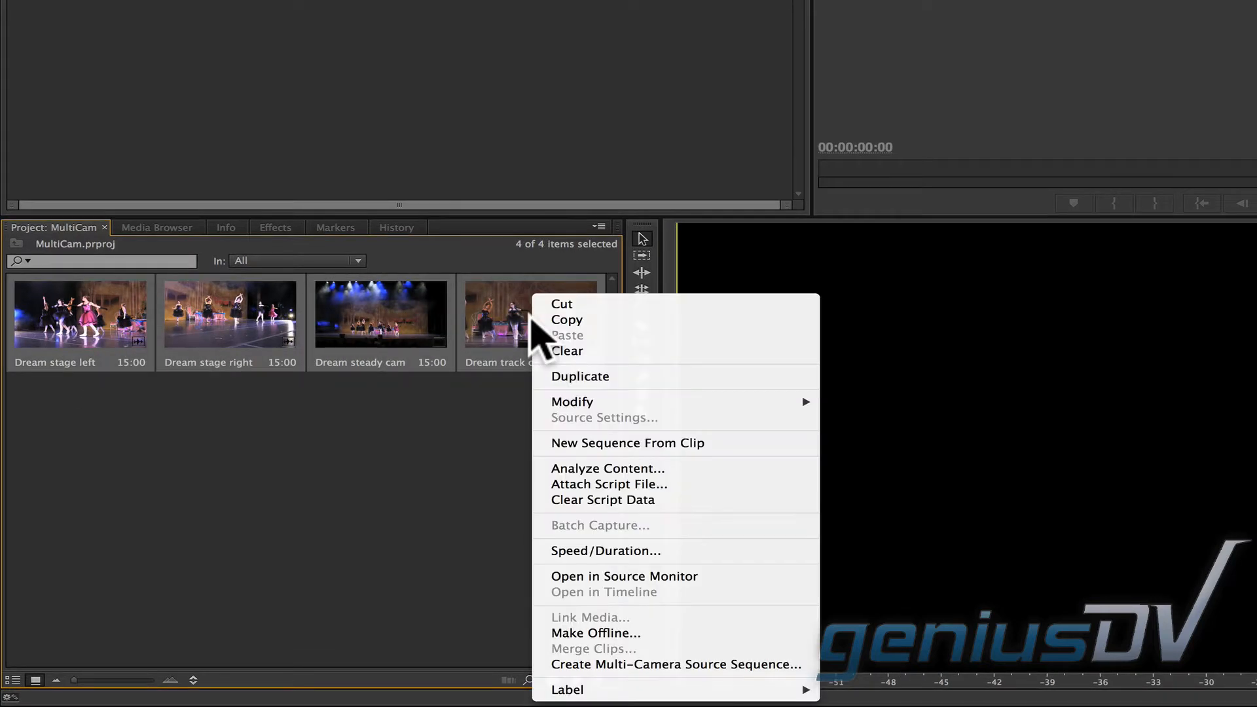
mouse_move(545, 642)
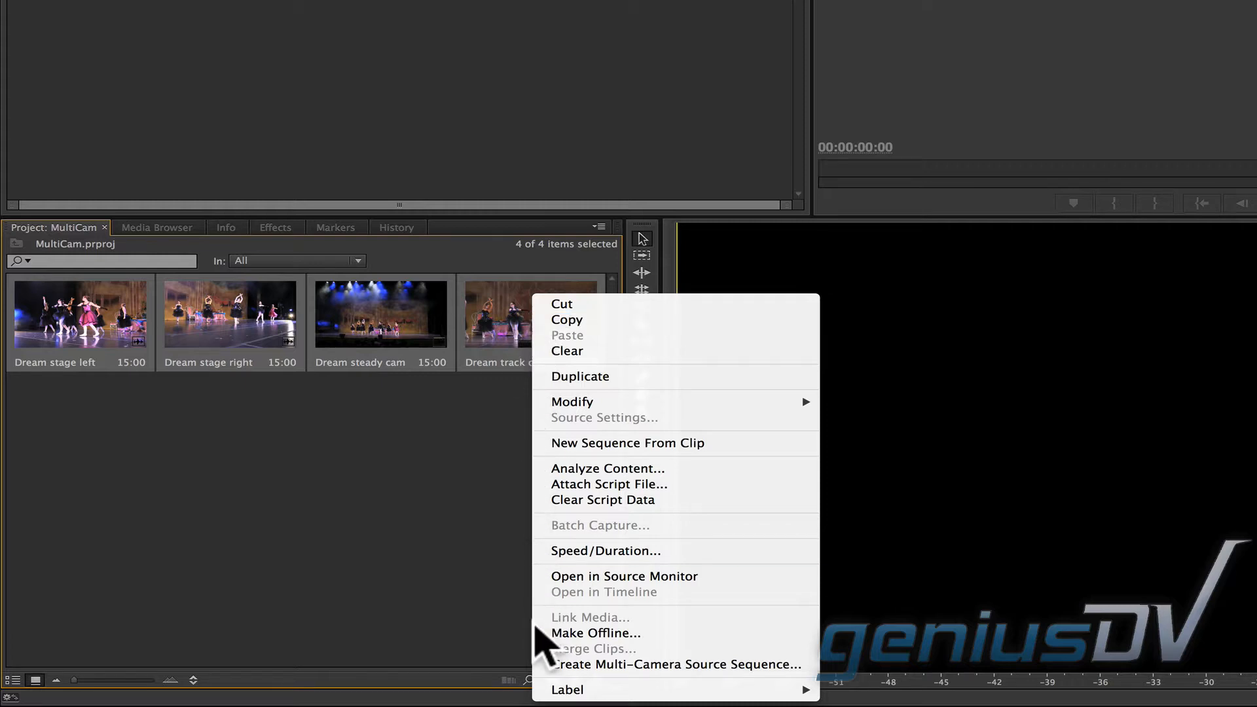
mouse_move(675, 664)
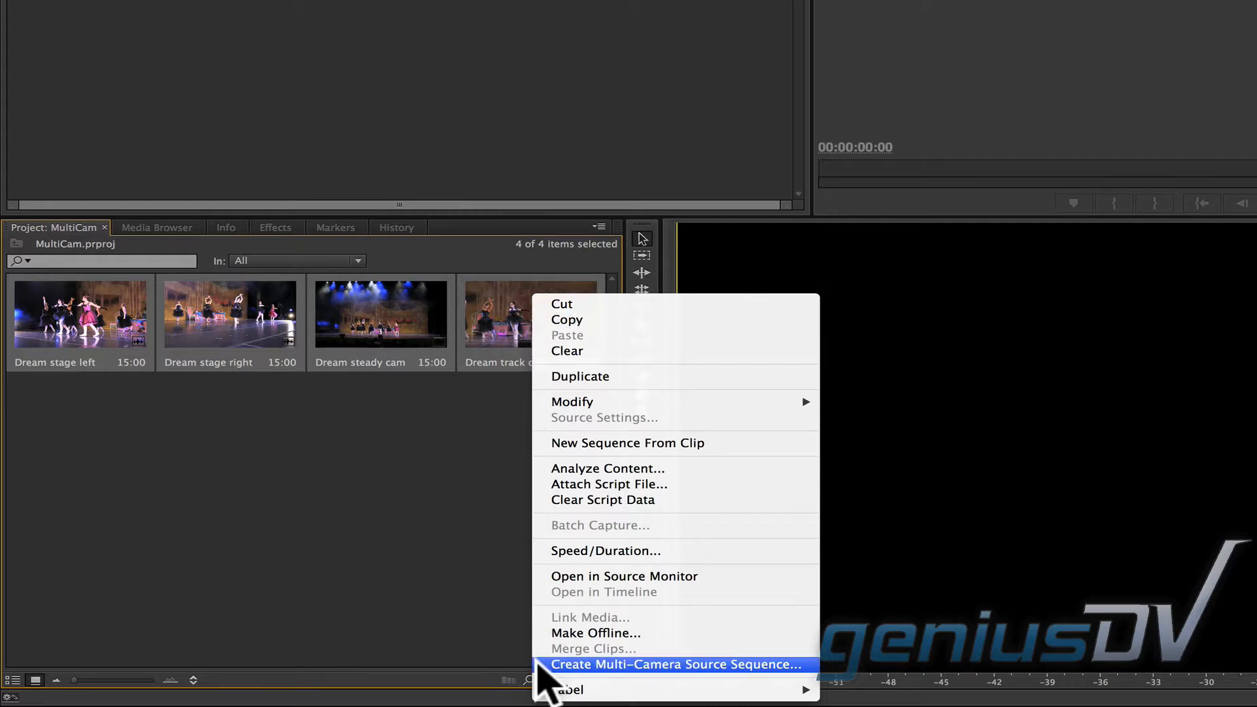
click(676, 664)
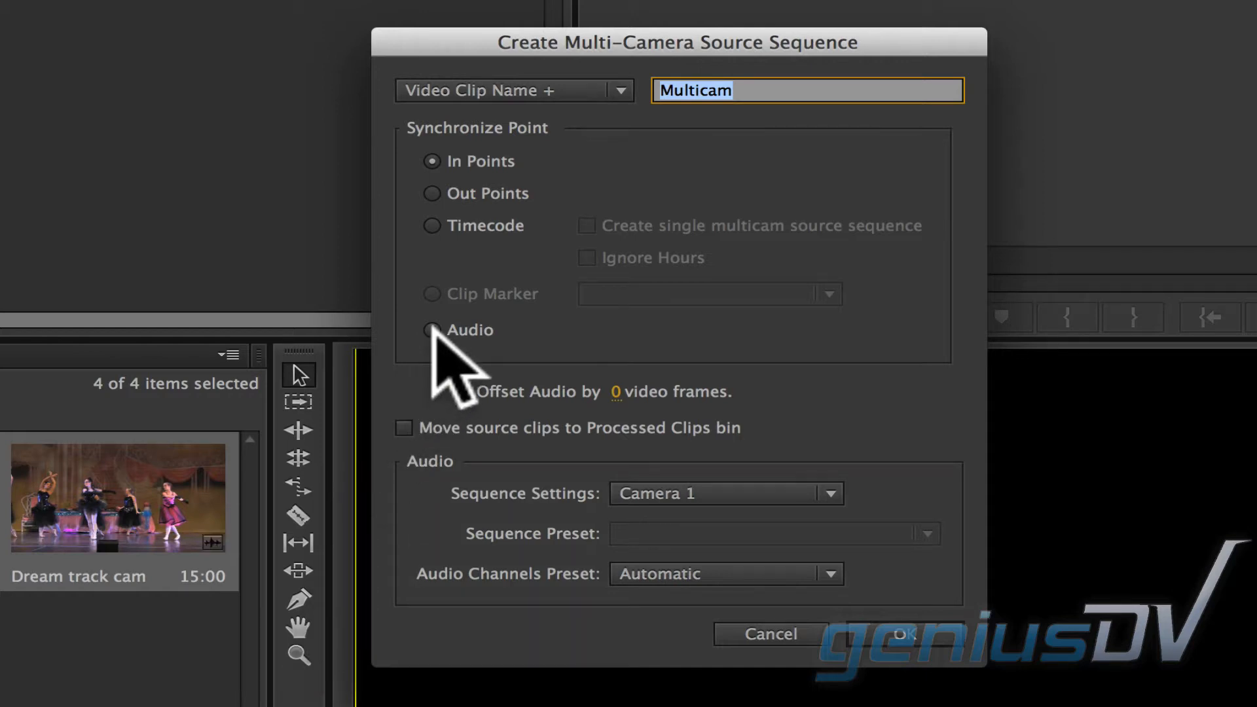
Synchronize the four angles by audio and build the Multicam source sequence
click(431, 330)
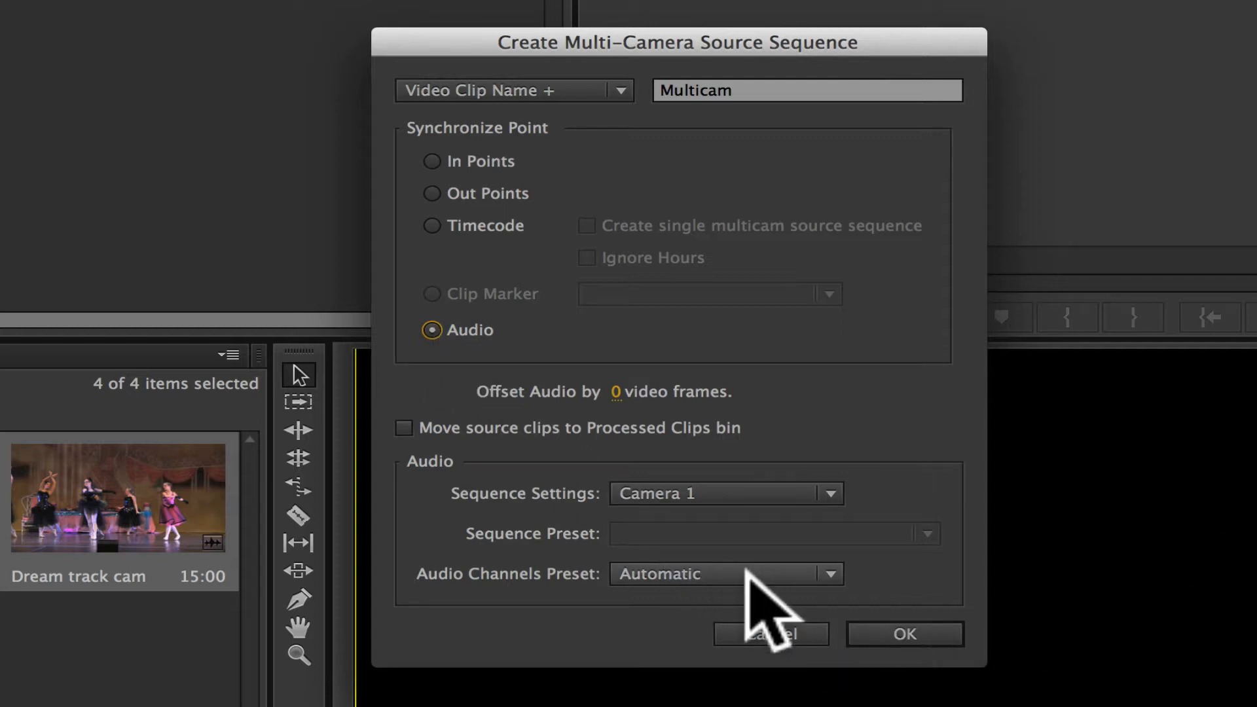
click(902, 634)
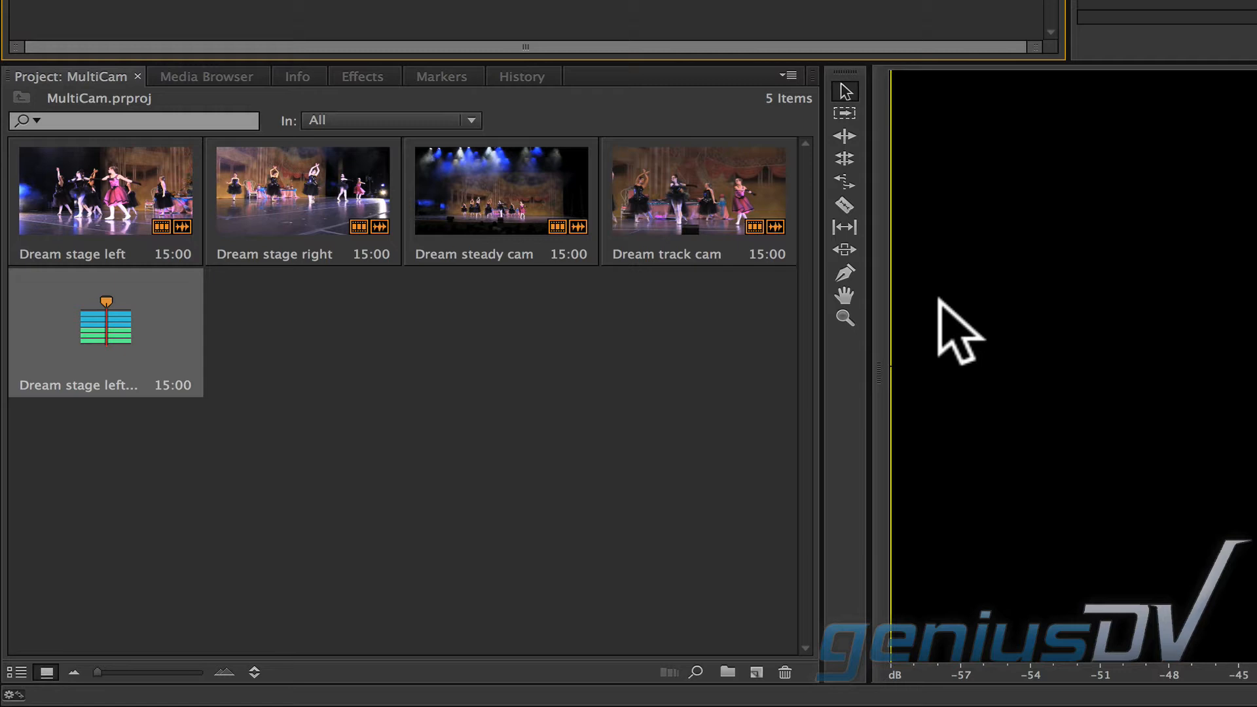
mouse_move(173, 365)
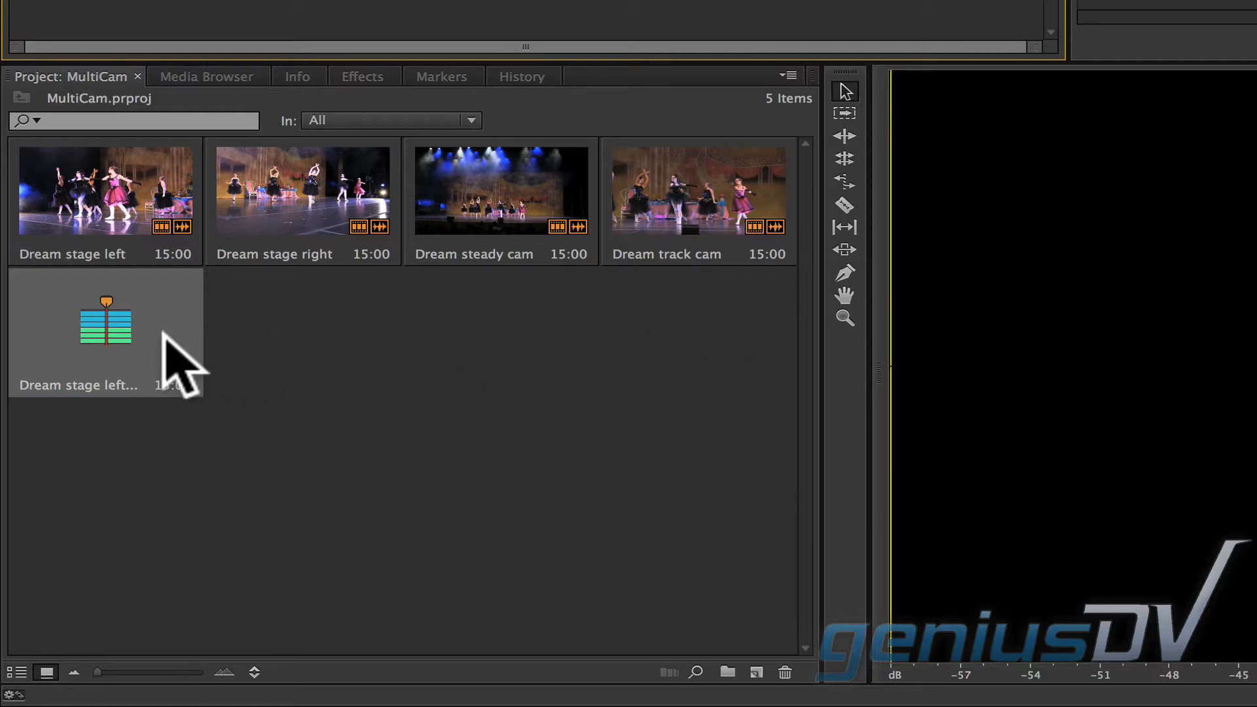
Create a new sequence from the multicam source clip and load it in the timeline
right_click(104, 320)
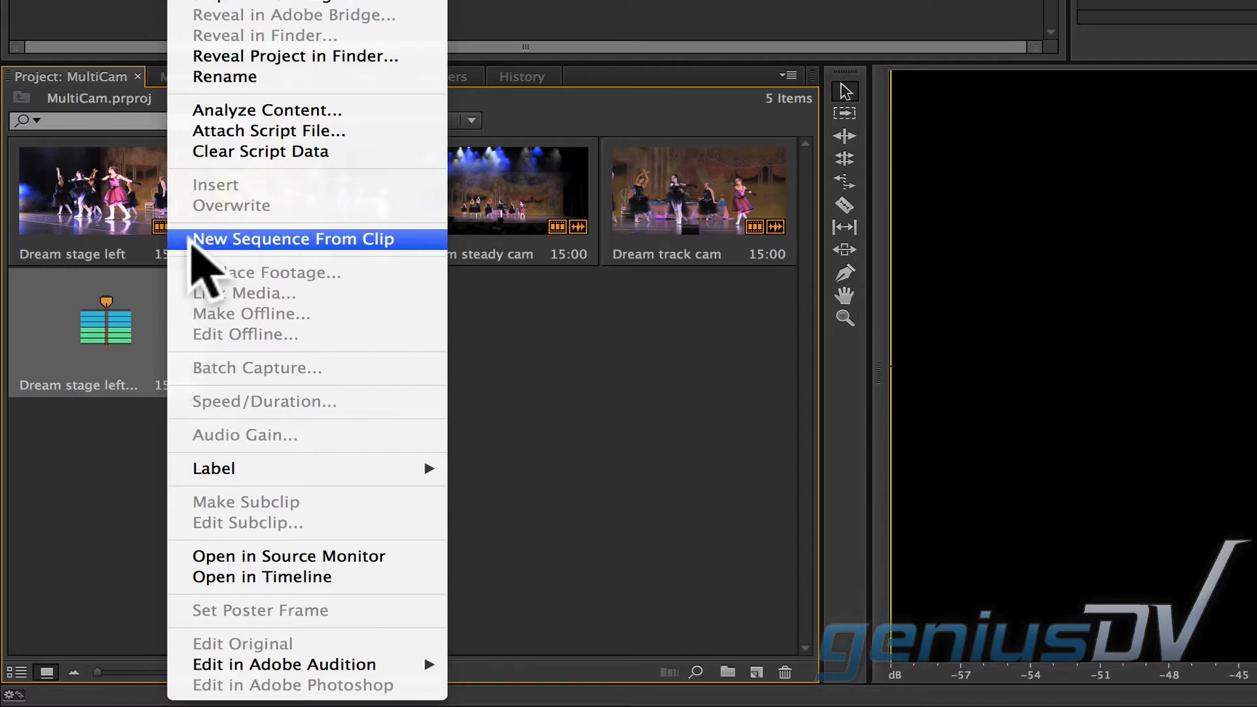
click(292, 239)
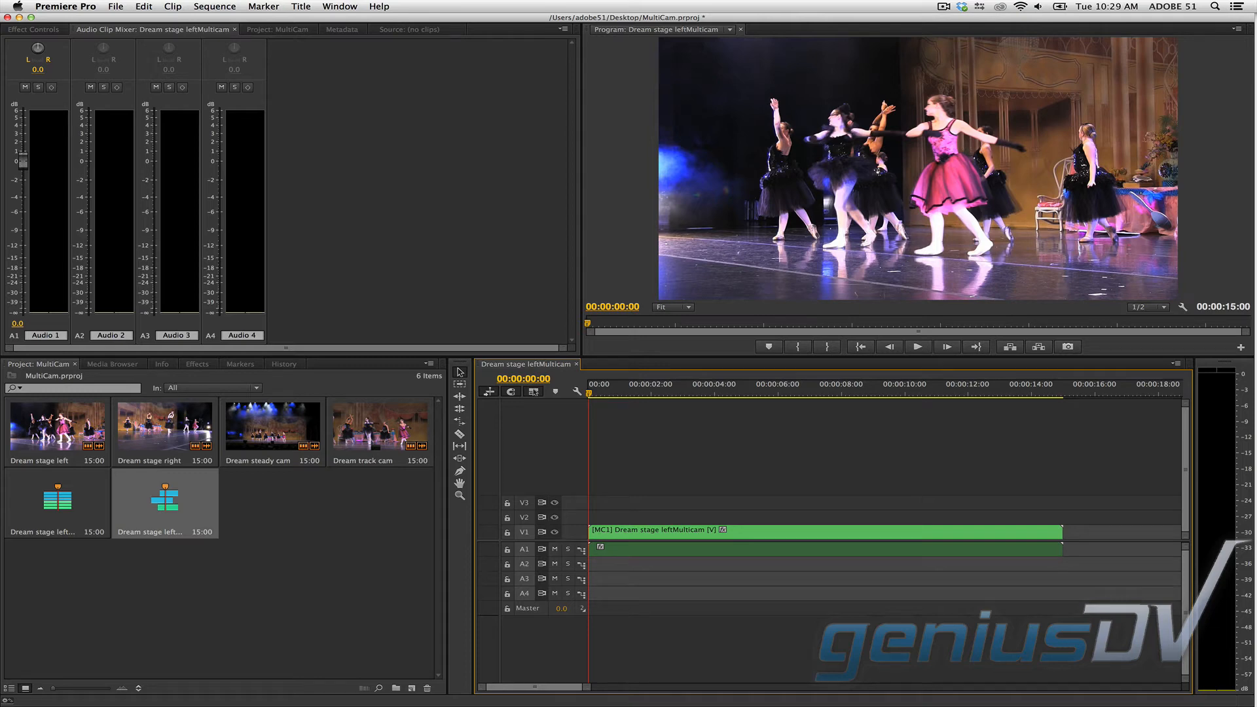
Enter Multi-Camera mode in the Program Monitor and start playback
key(shift+0)
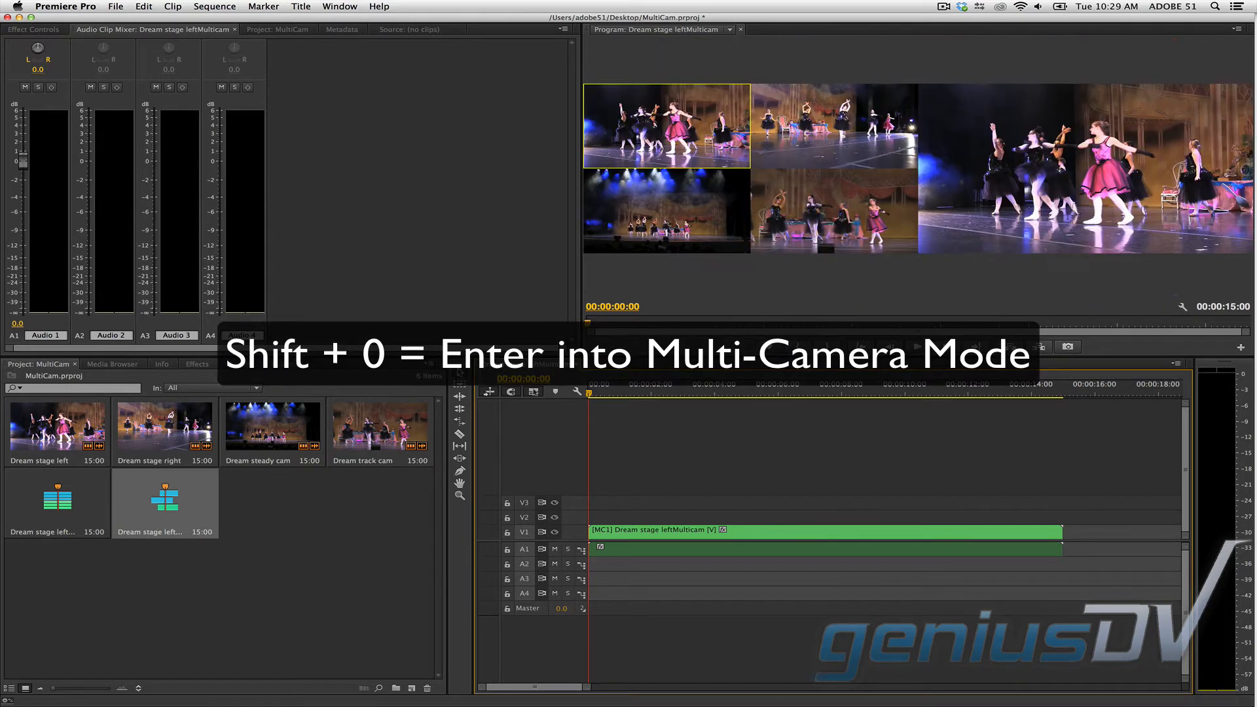
key(shift+0)
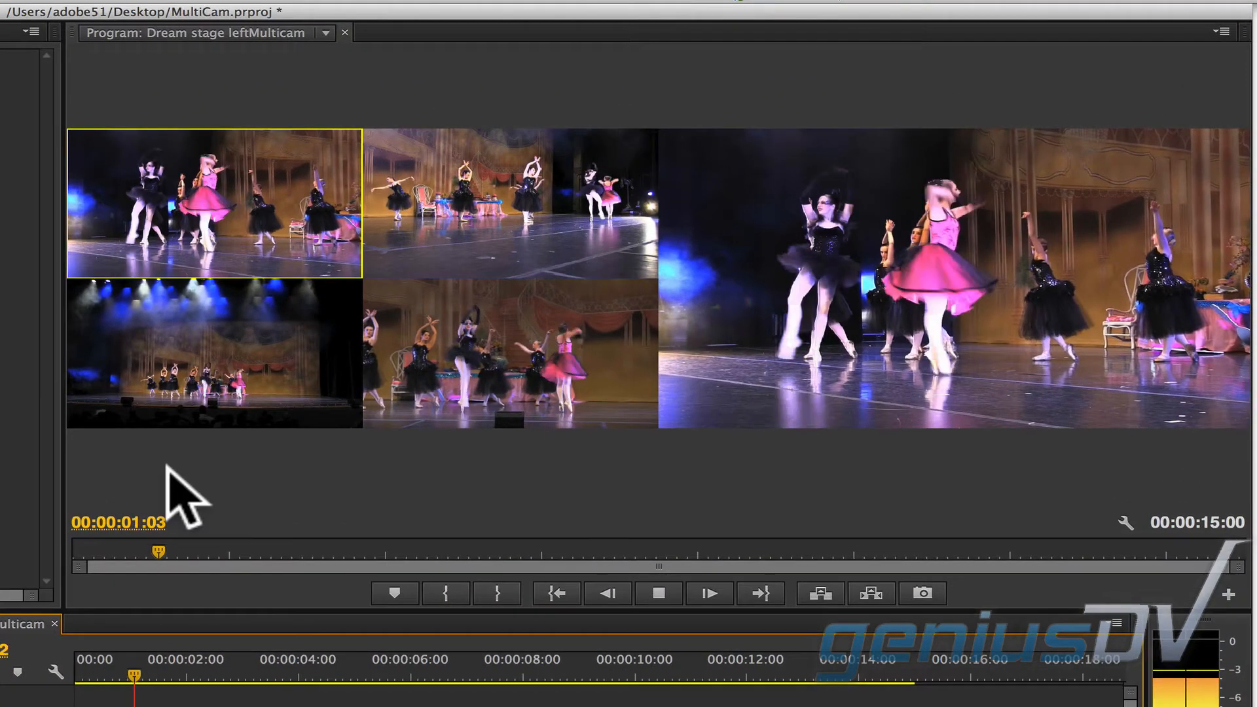
Record live camera switches during playback, cutting the clip into angle segments
click(511, 352)
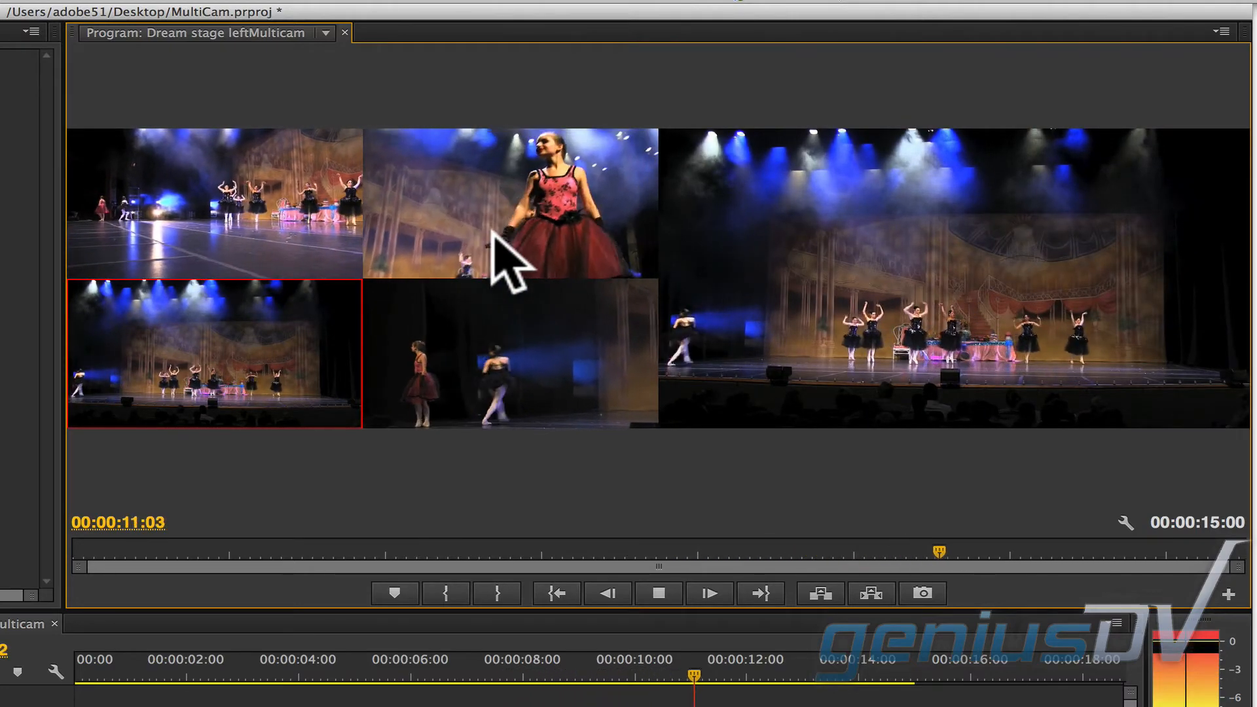
click(511, 204)
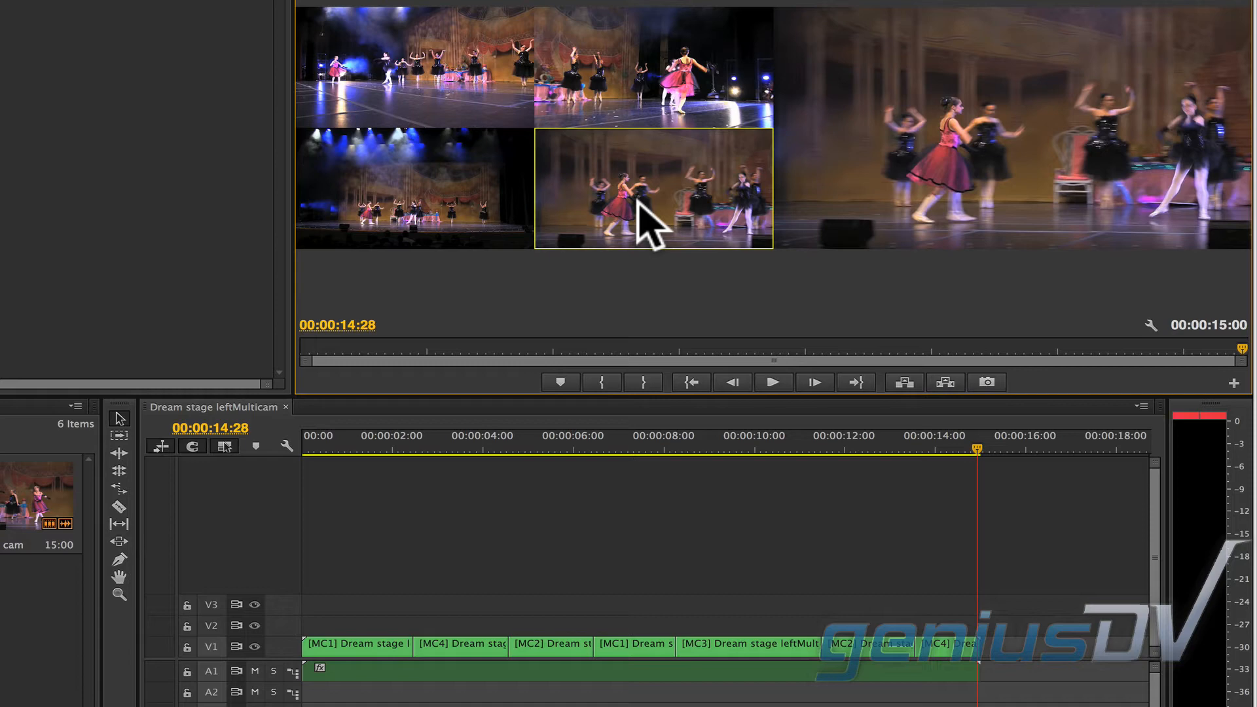
mouse_move(990, 469)
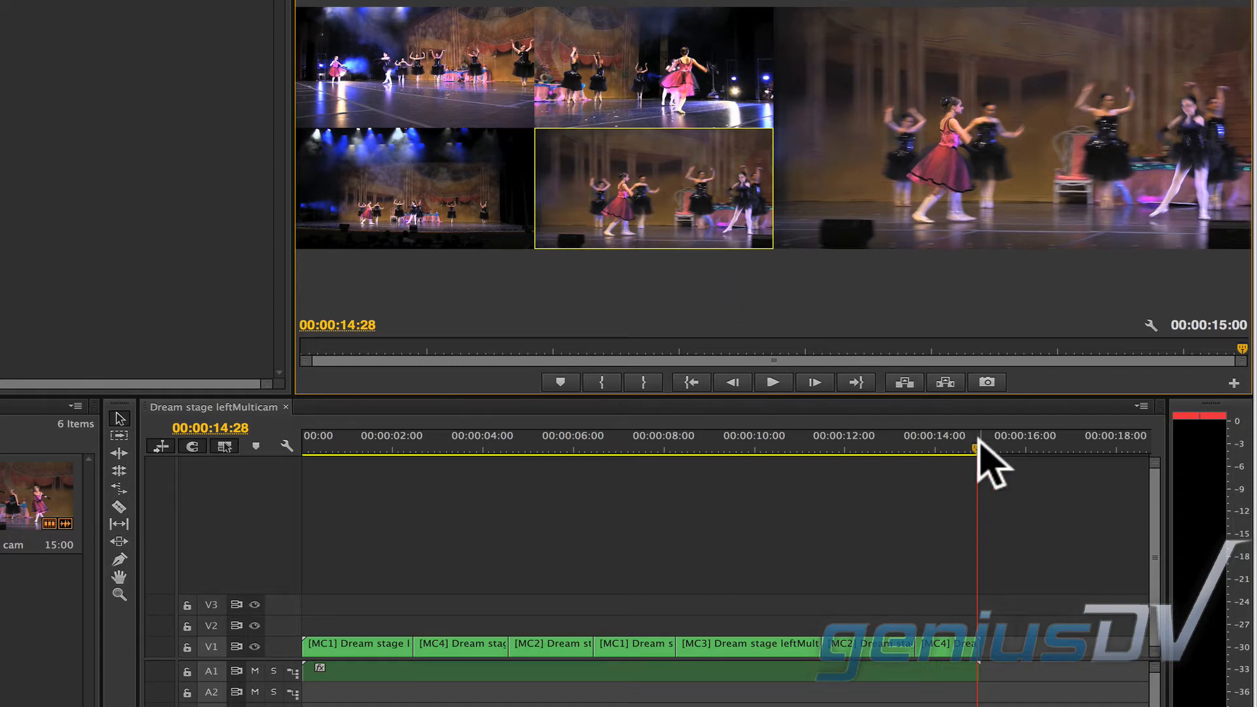
Park the playhead on the third clip and reassign it from camera 2 to camera 1
click(548, 446)
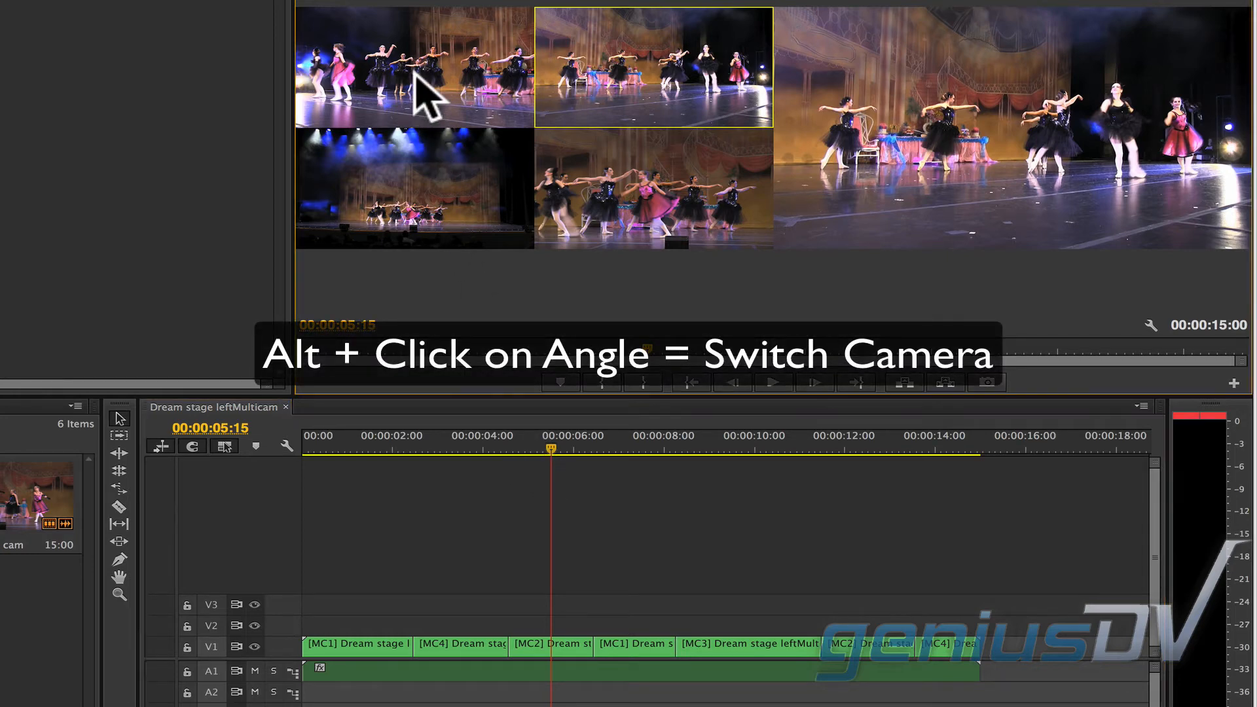
click(415, 66)
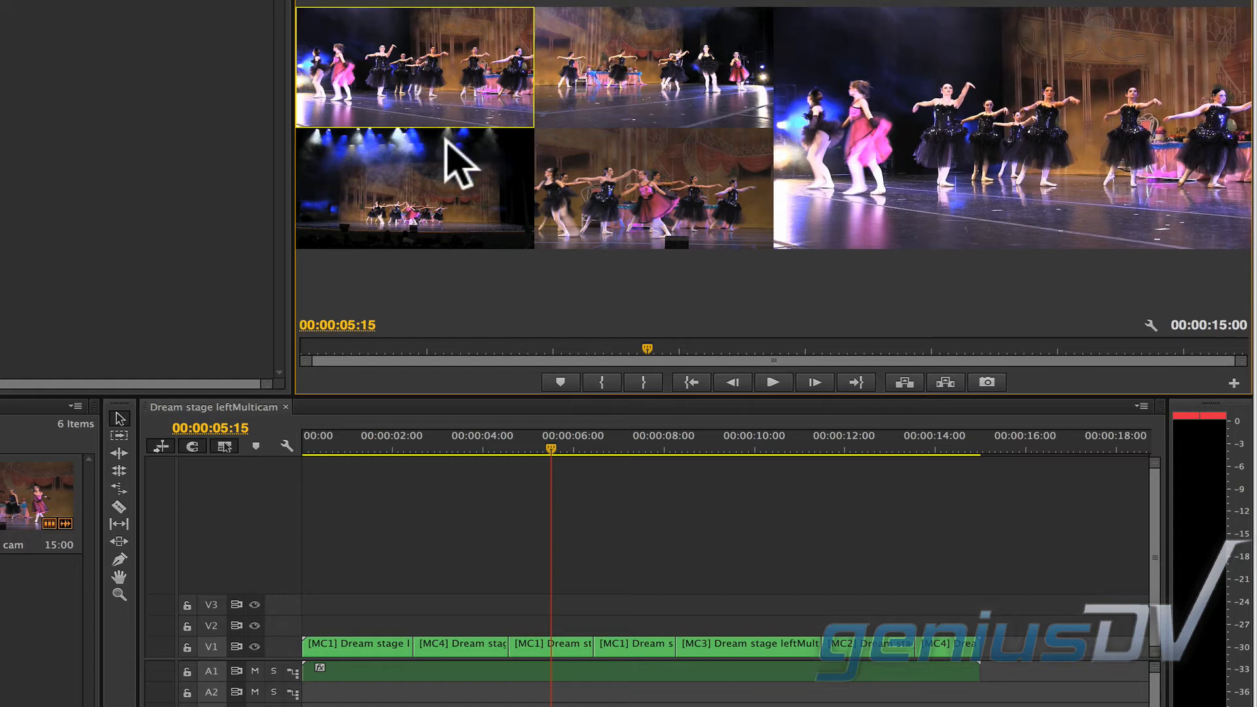
mouse_move(545, 552)
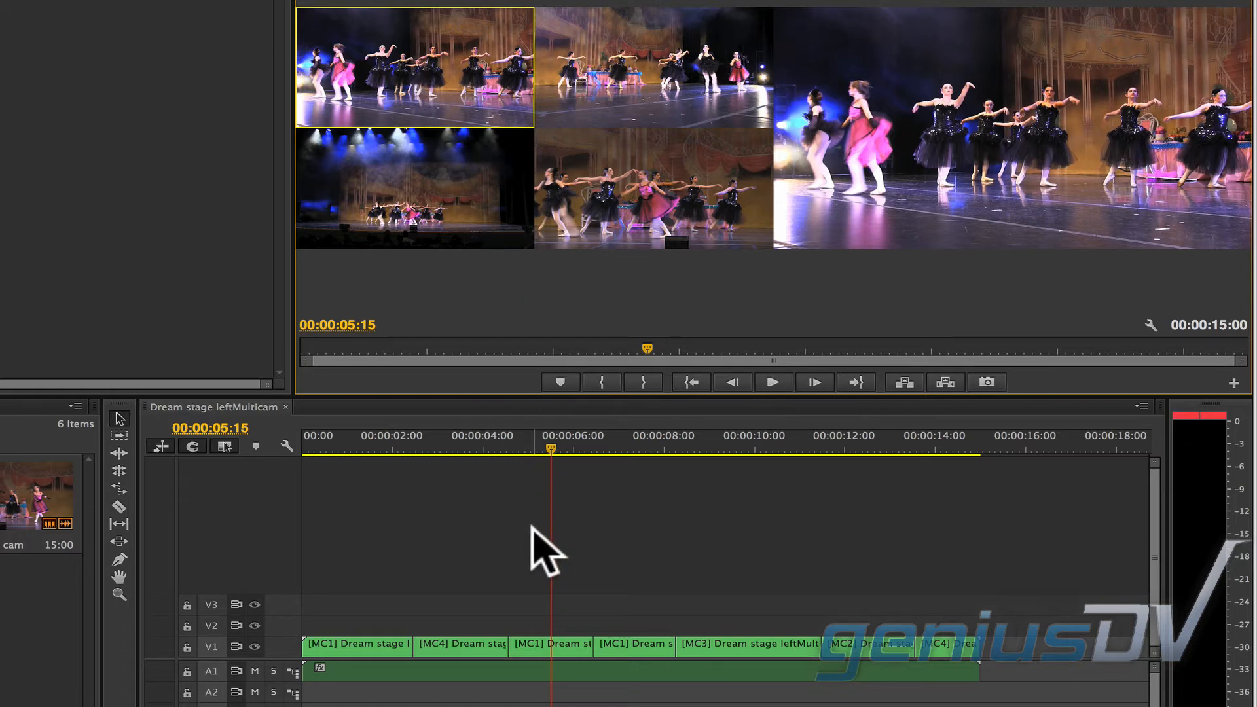
Roll the camera 1 to camera 3 cut later with the Rolling Edit tool, then leave Multi-Camera mode
key(n)
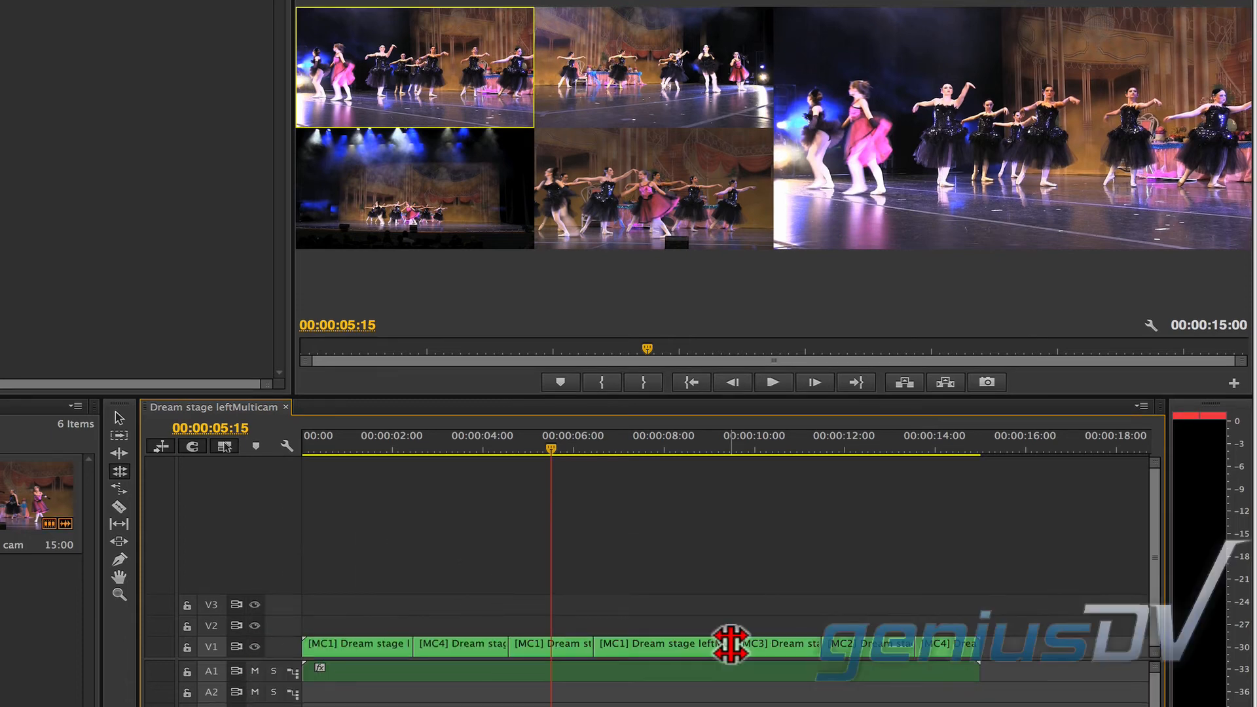
click(474, 460)
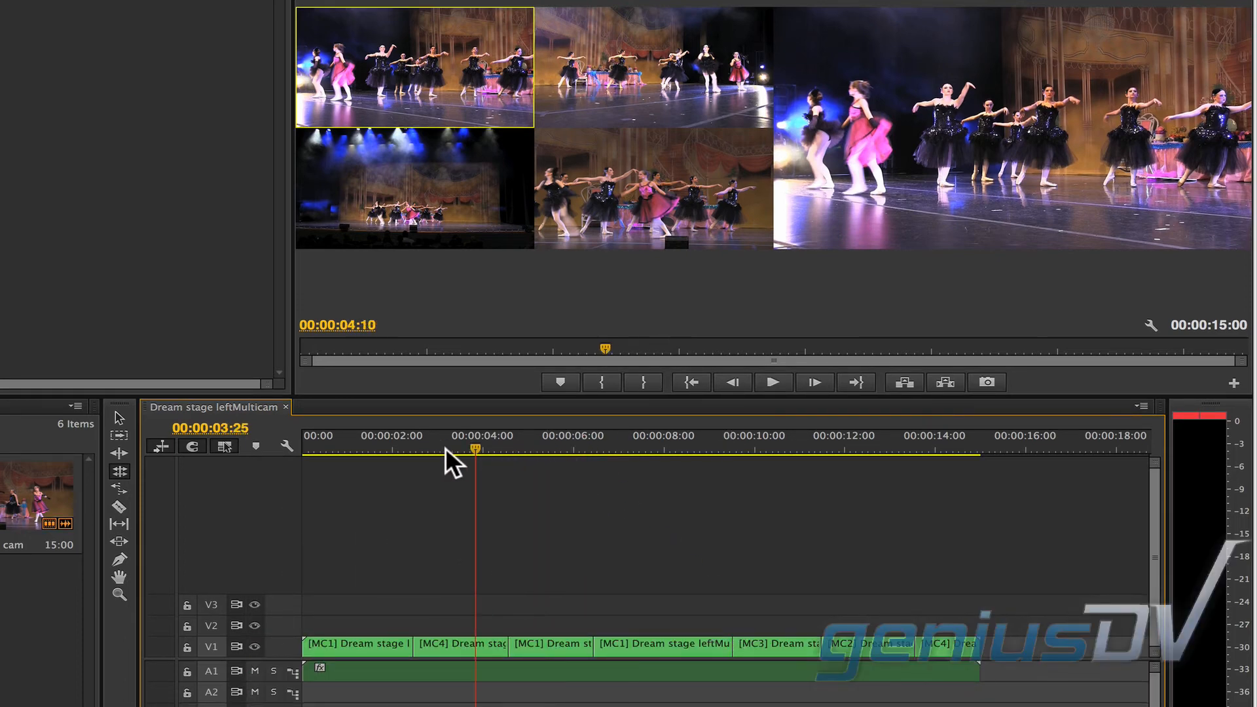
key(shift+0)
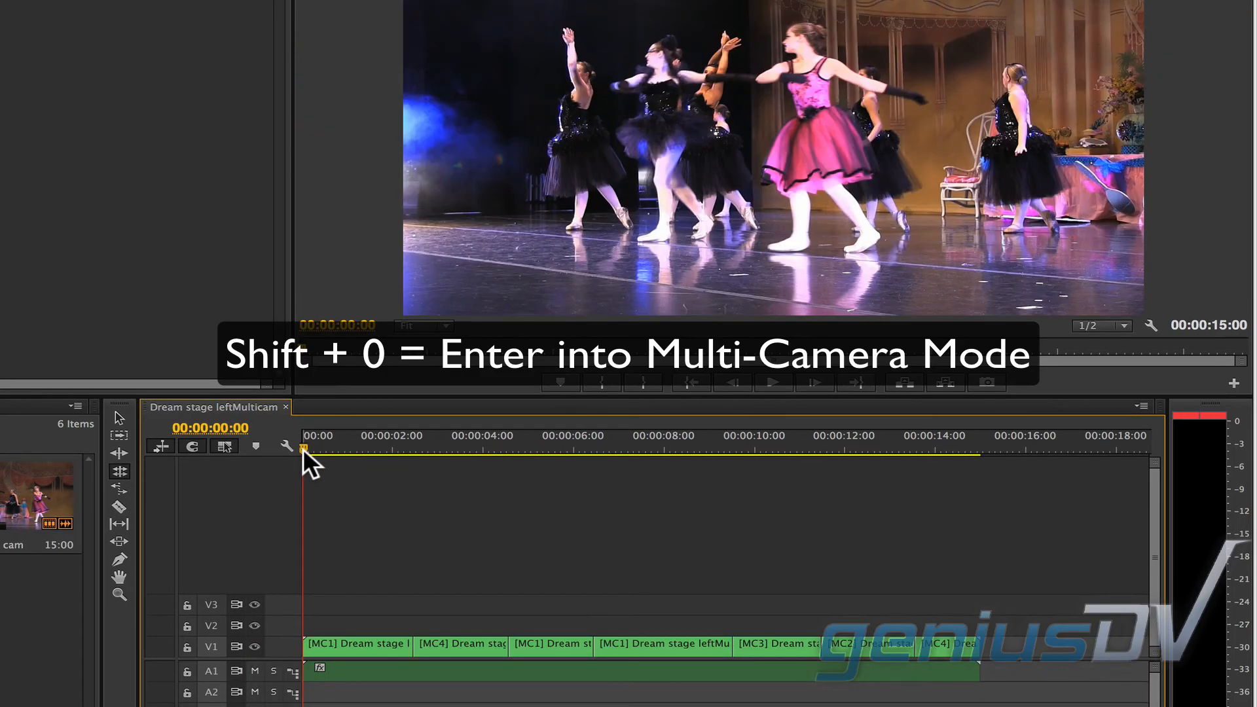